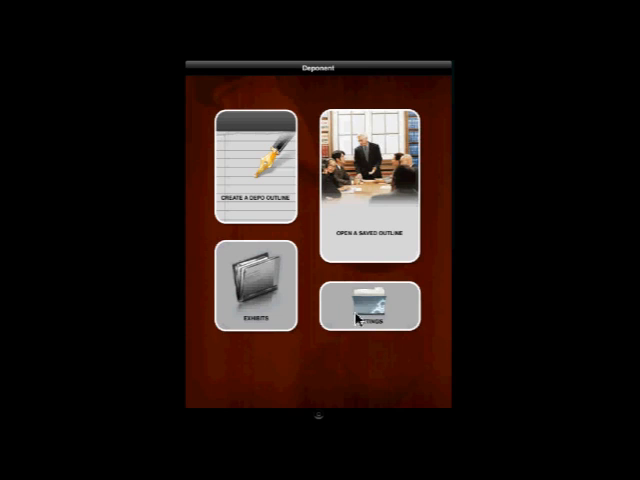
Go from the home screen through Tools into the question-management settings list.
{"action": "left_click", "coordinate": [364, 304]}
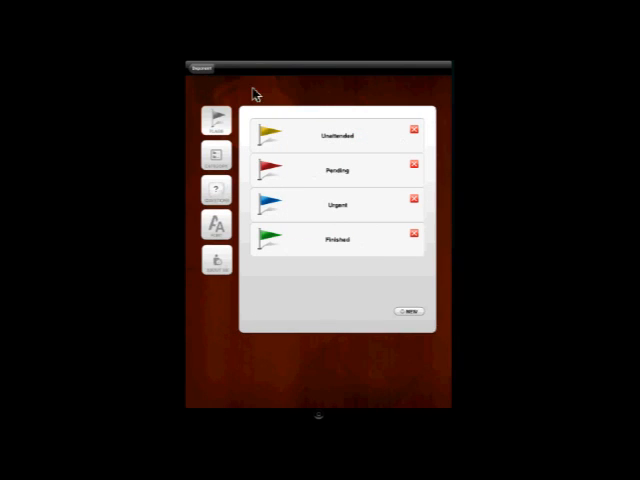
{"action": "left_click", "coordinate": [214, 192]}
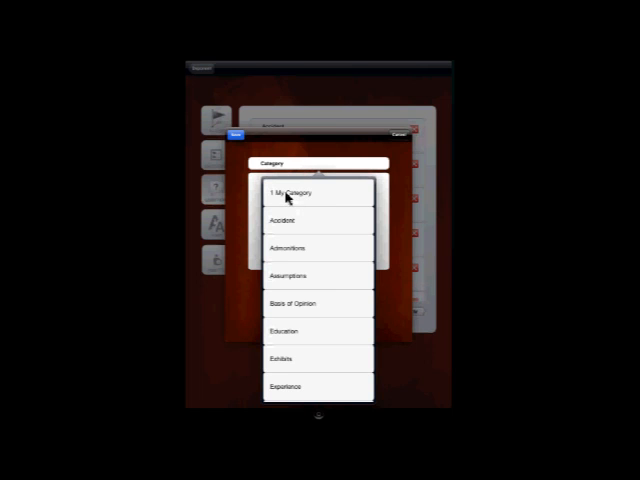
Create the custom question 'My question' filed under My Category.
{"action": "left_click", "coordinate": [290, 192]}
{"action": "type", "text": "b"}
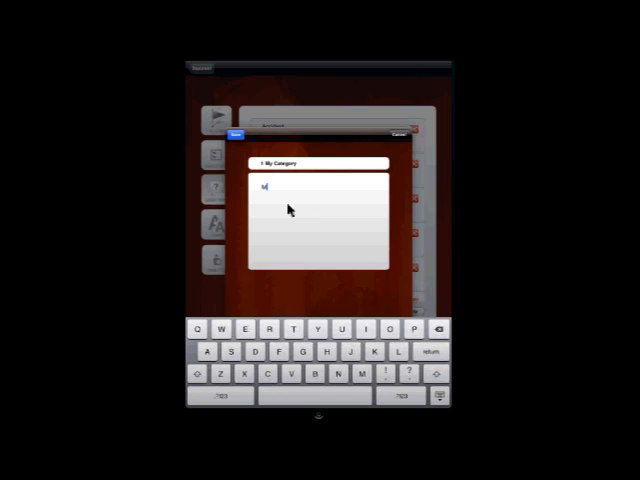
{"action": "type", "text": "My question"}
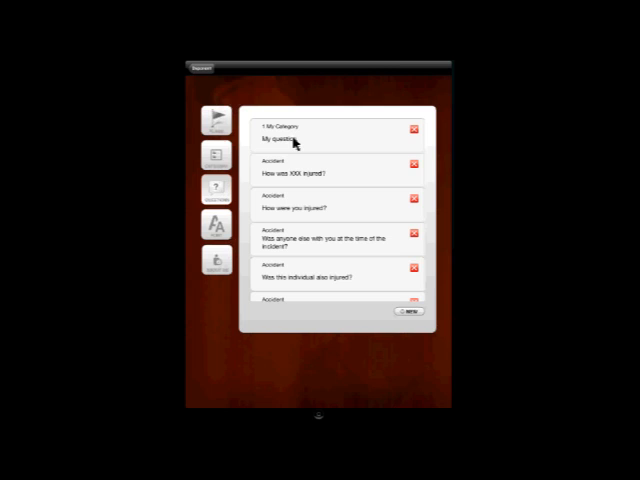
{"action": "mouse_move", "coordinate": [304, 206]}
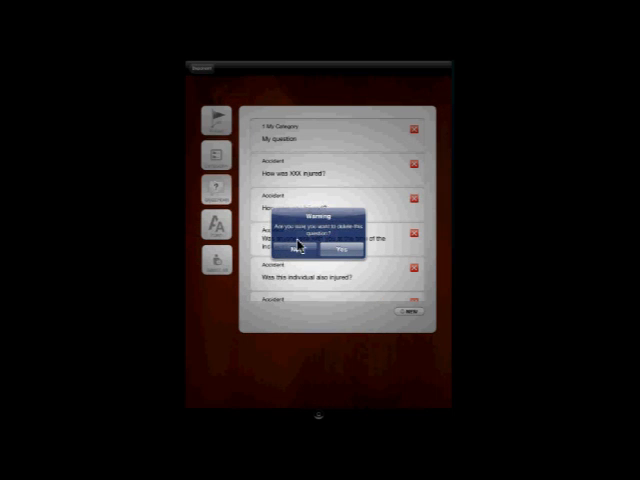
Confirm deletion of 'How were you injured?' in the warning dialog.
{"action": "left_click", "coordinate": [336, 244]}
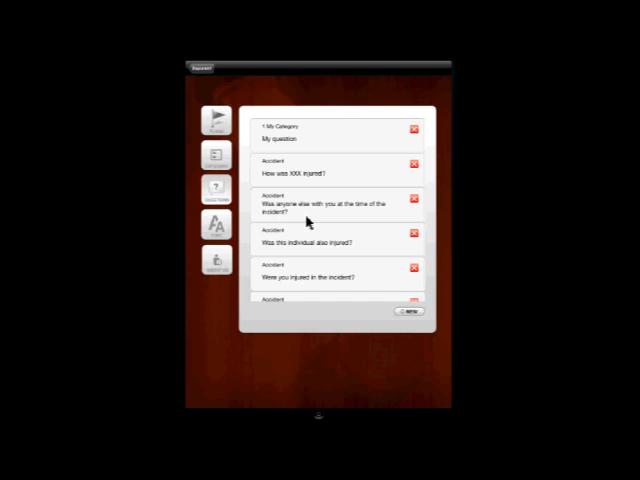
{"action": "mouse_move", "coordinate": [308, 218]}
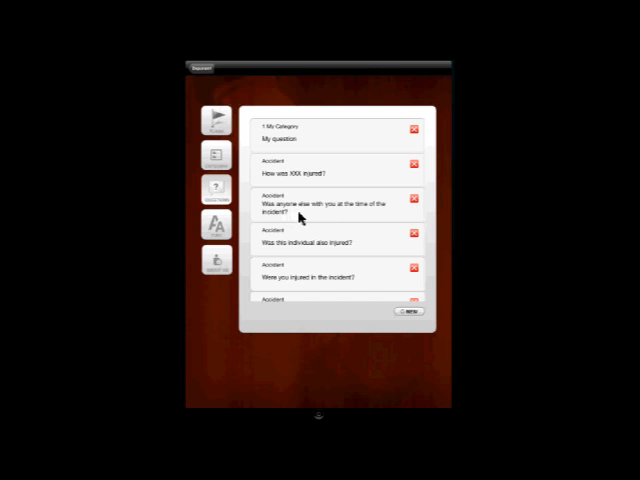
{"action": "mouse_move", "coordinate": [286, 216]}
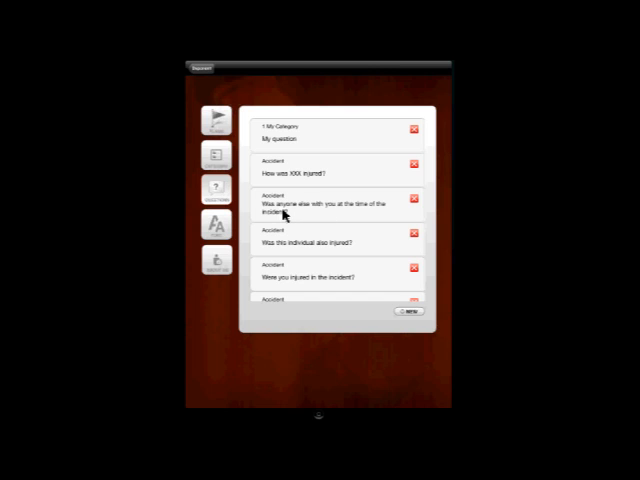